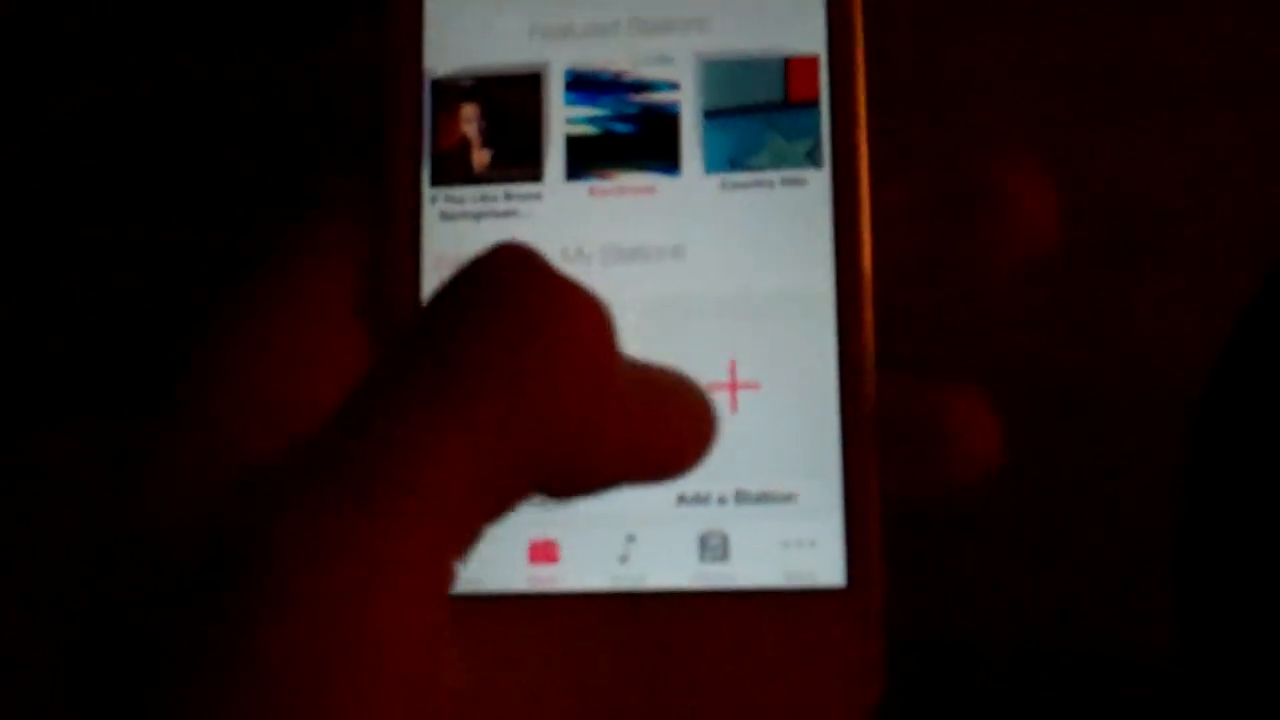
Begin adding a new station under My Stations on the Radio screen
click(730, 384)
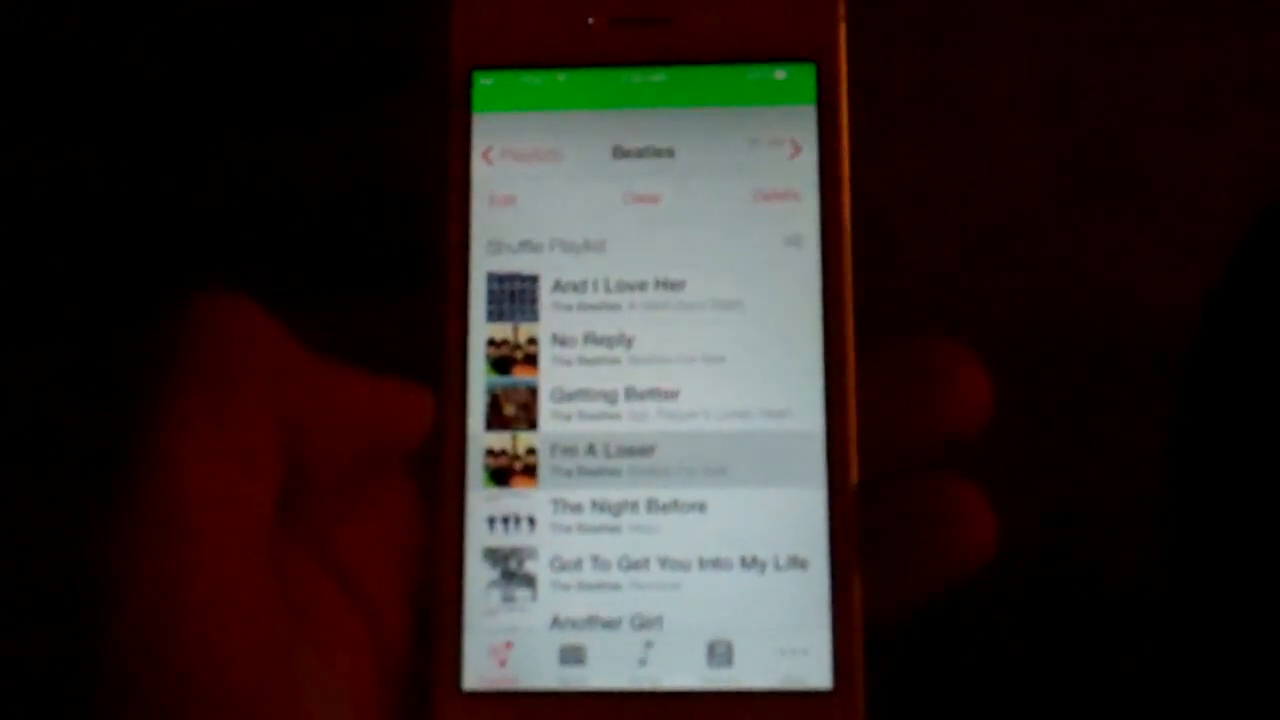
Go back from the Beatles playlist to the full Playlists list and scroll through it
click(616, 450)
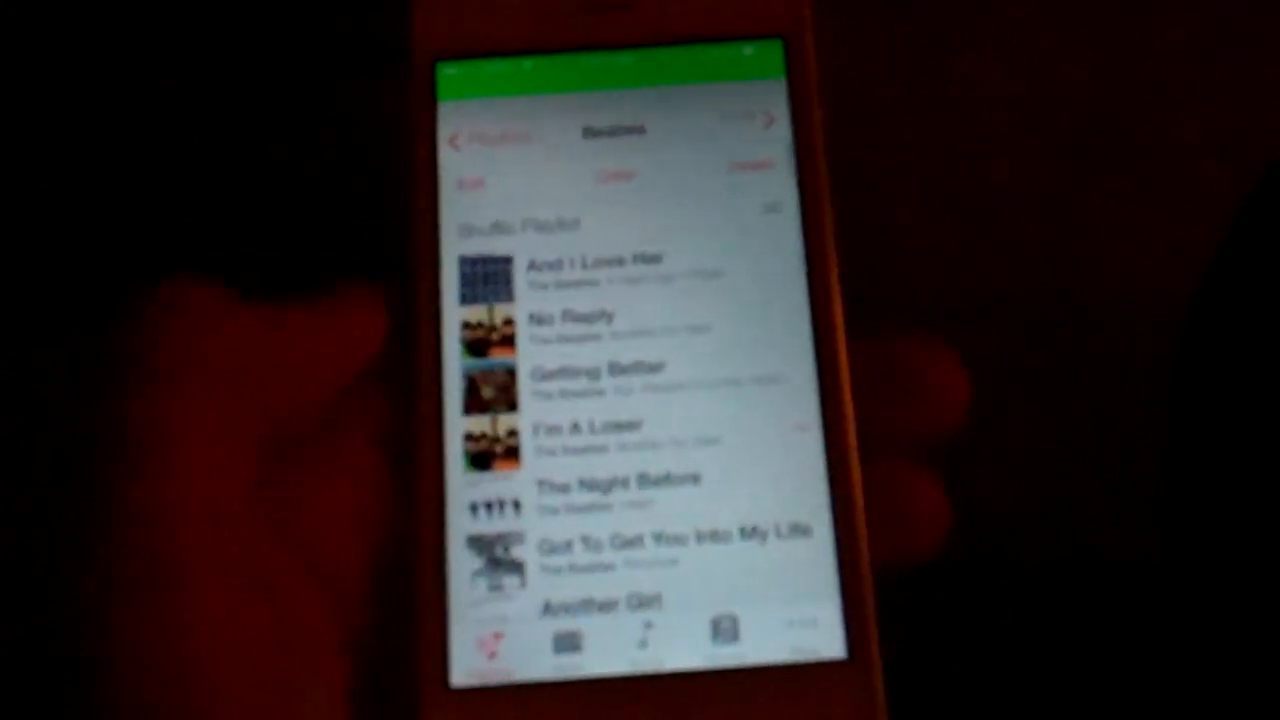
click(480, 136)
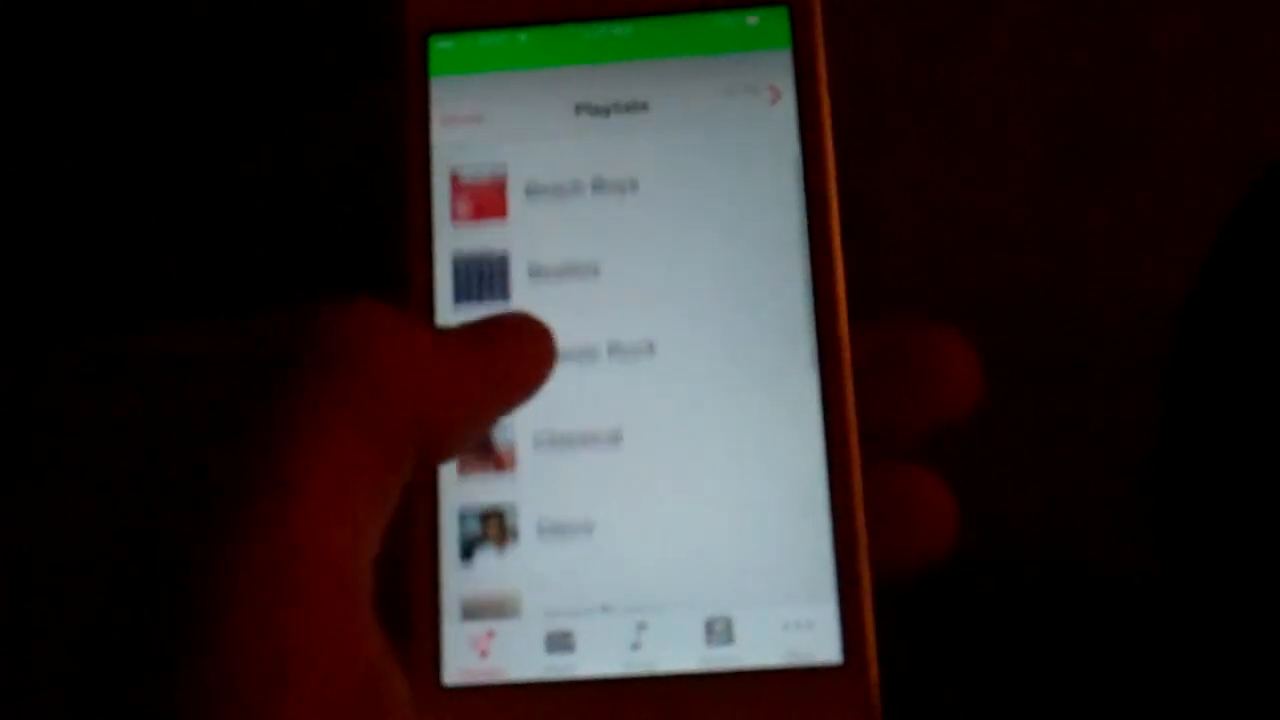
scroll(down, 3)
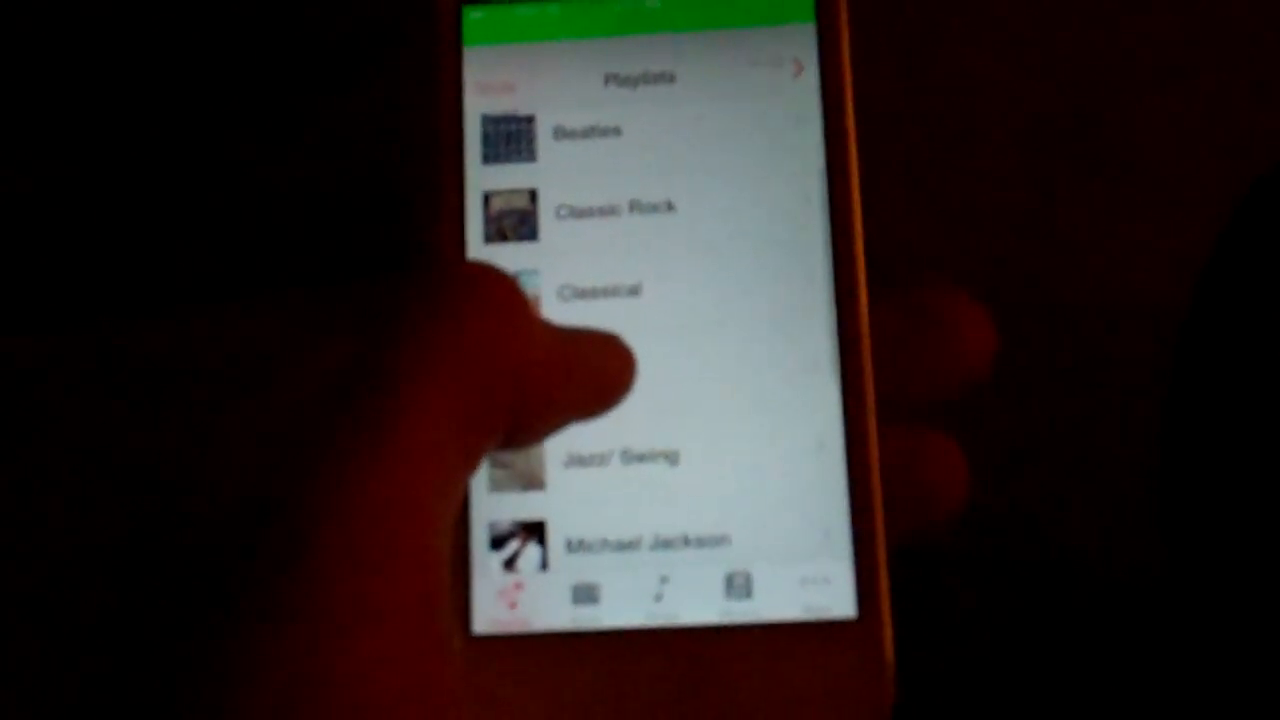